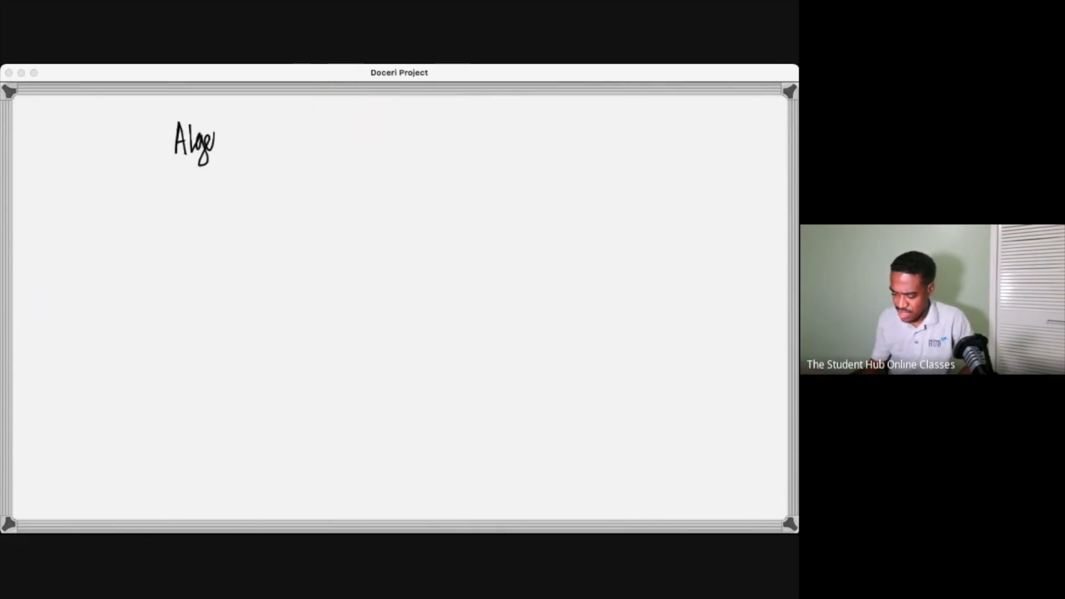
- Handwrite the page title 'Algebraic Fractions – Simplifying Expressions'
{"action": "left_click_drag", "start_coordinate": [217, 143], "coordinate": [291, 143]}
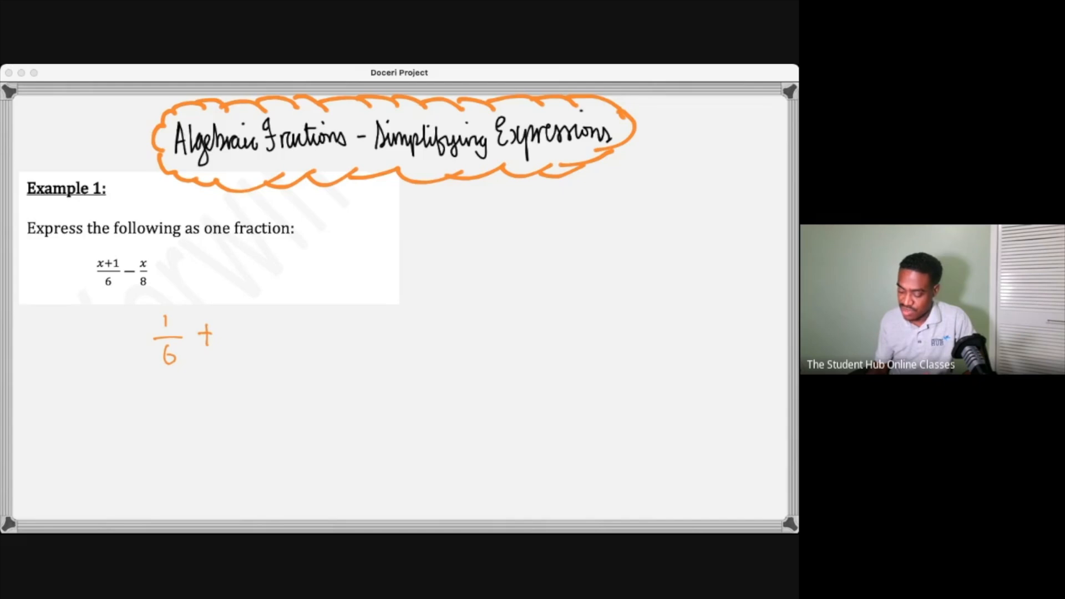
- Write a numeric 1/6 + 7/8 warm-up, then the expression (x+1)/6 − x/8
{"action": "left_click_drag", "start_coordinate": [234, 316], "coordinate": [247, 356]}
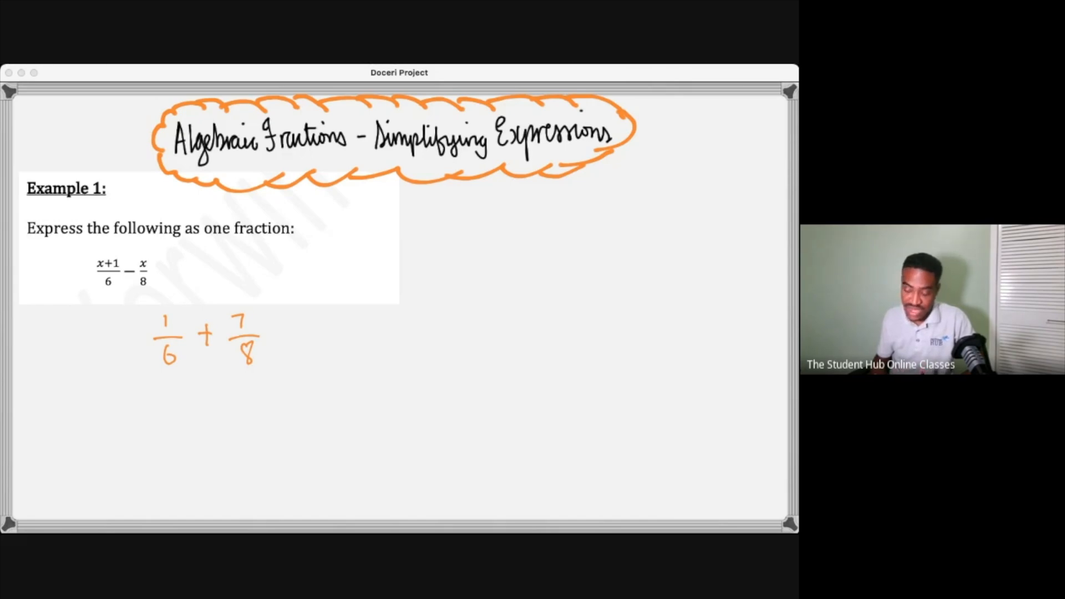
{"action": "left_click_drag", "start_coordinate": [163, 374], "coordinate": [265, 374]}
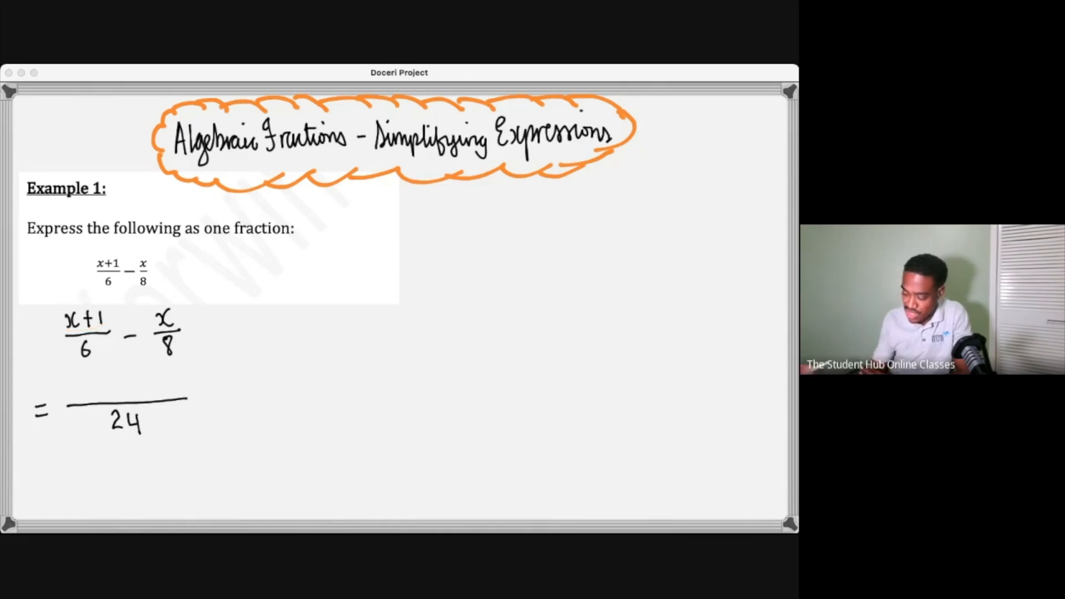
- Write the numerator 4(x+1)−3(x) over 24 and begin the expanded line 4x+4−3x
{"action": "left_click_drag", "start_coordinate": [98, 265], "coordinate": [119, 262]}
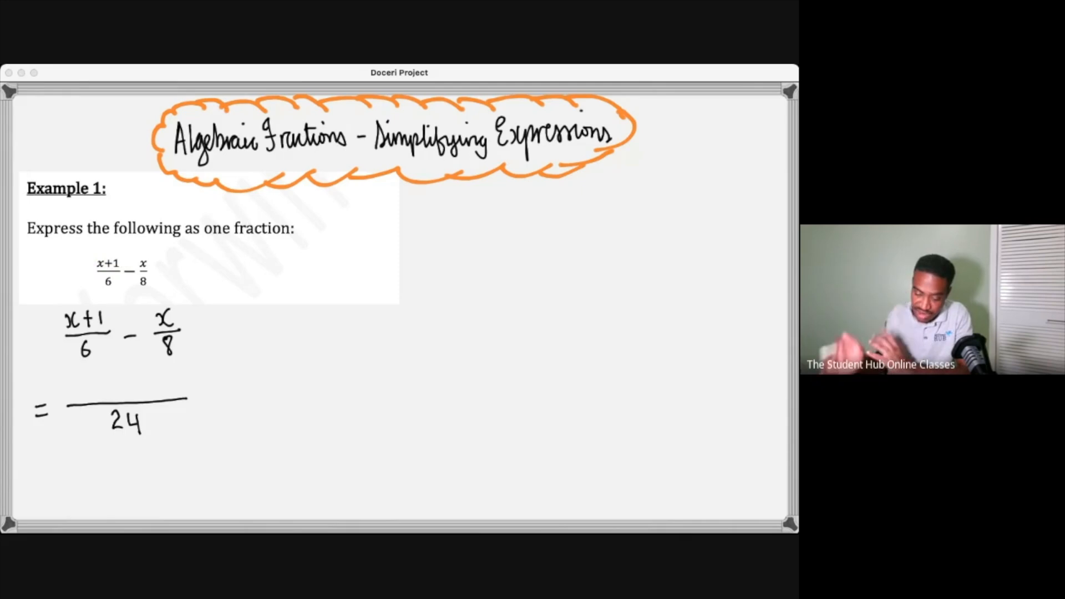
{"action": "type", "text": "4(x+1)-3(x"}
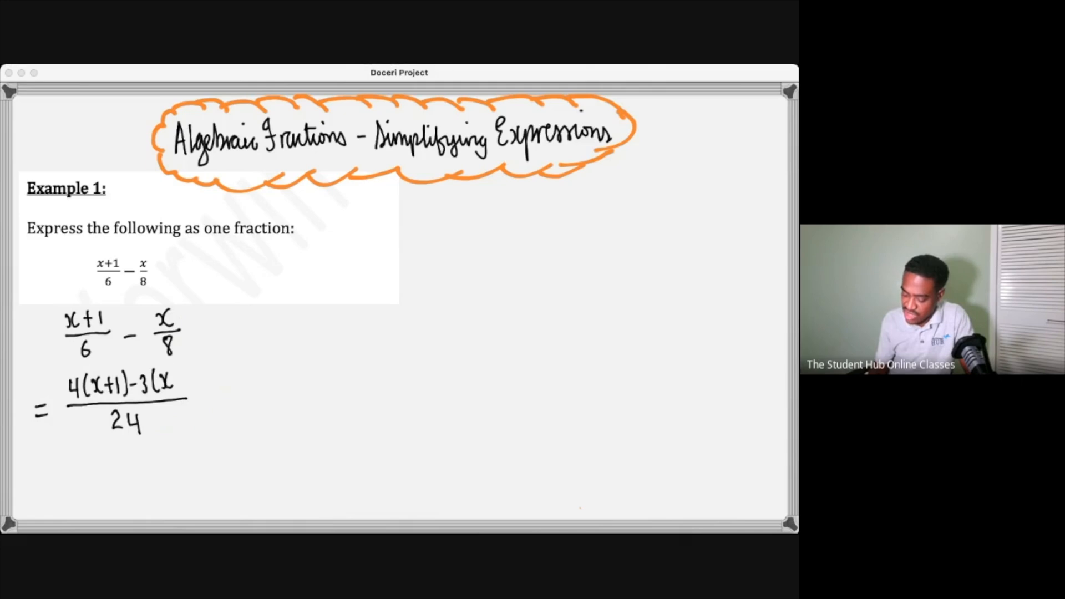
{"action": "left_click_drag", "start_coordinate": [68, 400], "coordinate": [186, 387]}
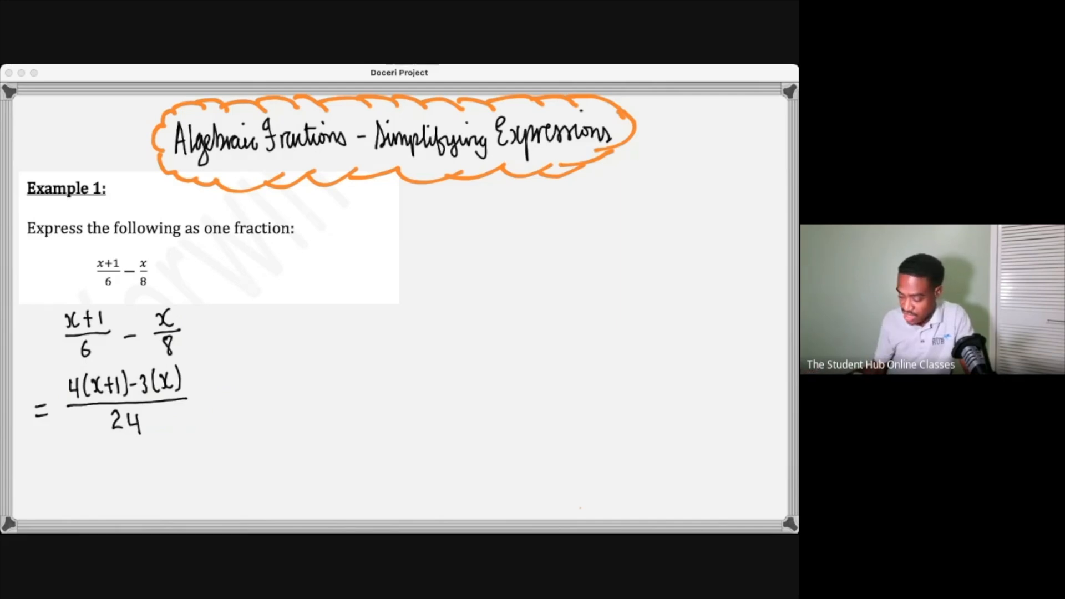
{"action": "left_click_drag", "start_coordinate": [77, 380], "coordinate": [95, 370]}
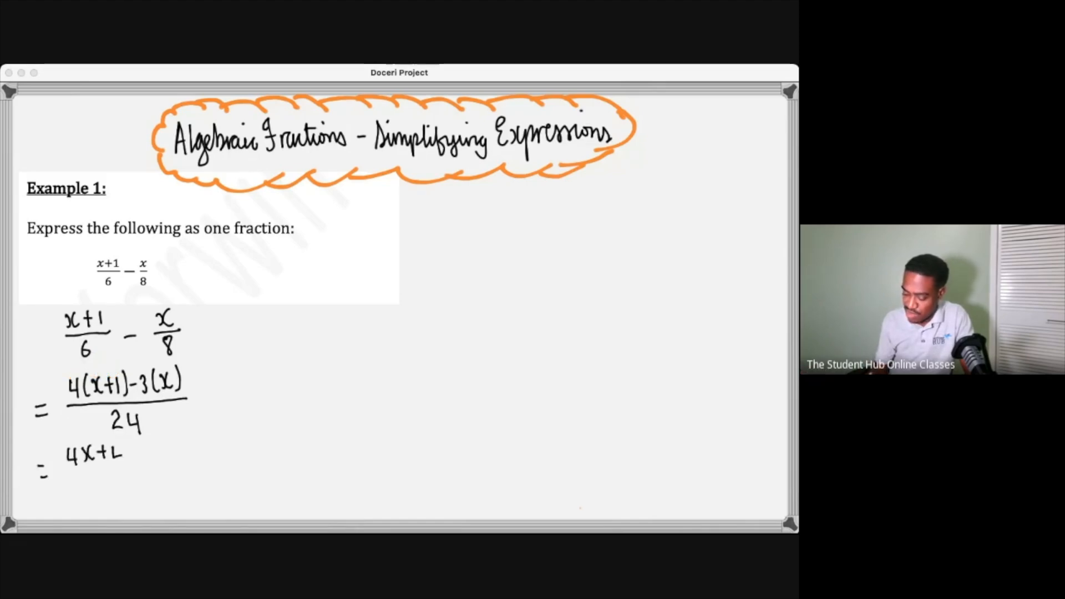
{"action": "type", "text": "4-3x"}
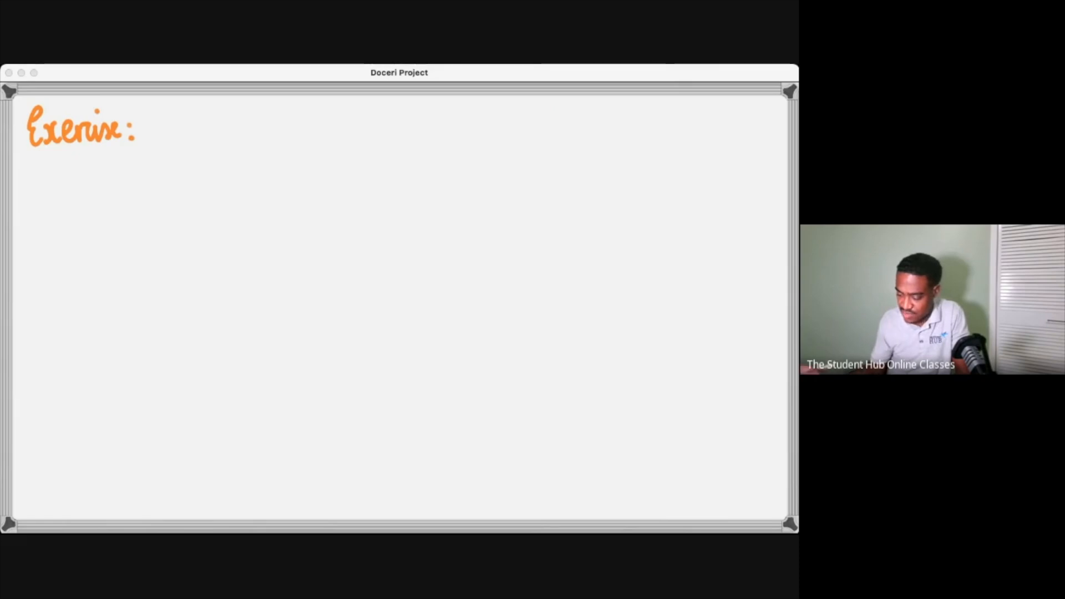
- Handwrite 'Express the following as one fraction' under the Exercise heading
{"action": "type", "text": "Express the following as one l"}
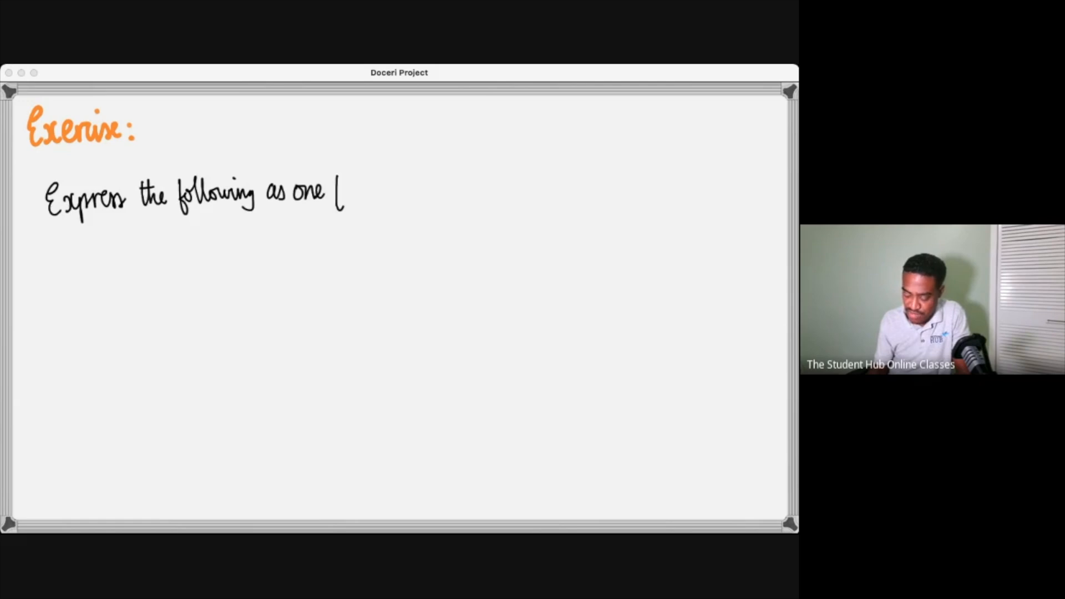
{"action": "type", "text": "fraction"}
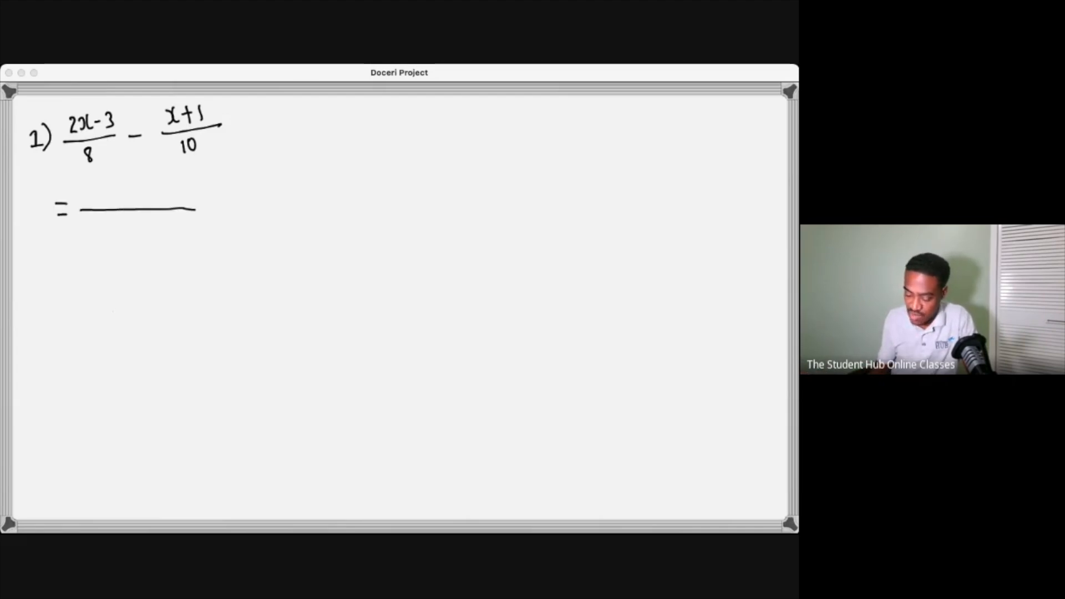
- Underline exercise 1 and write 5(2x−3)−4(x+1) over the common denominator 40
{"action": "left_click_drag", "start_coordinate": [224, 153], "coordinate": [37, 201]}
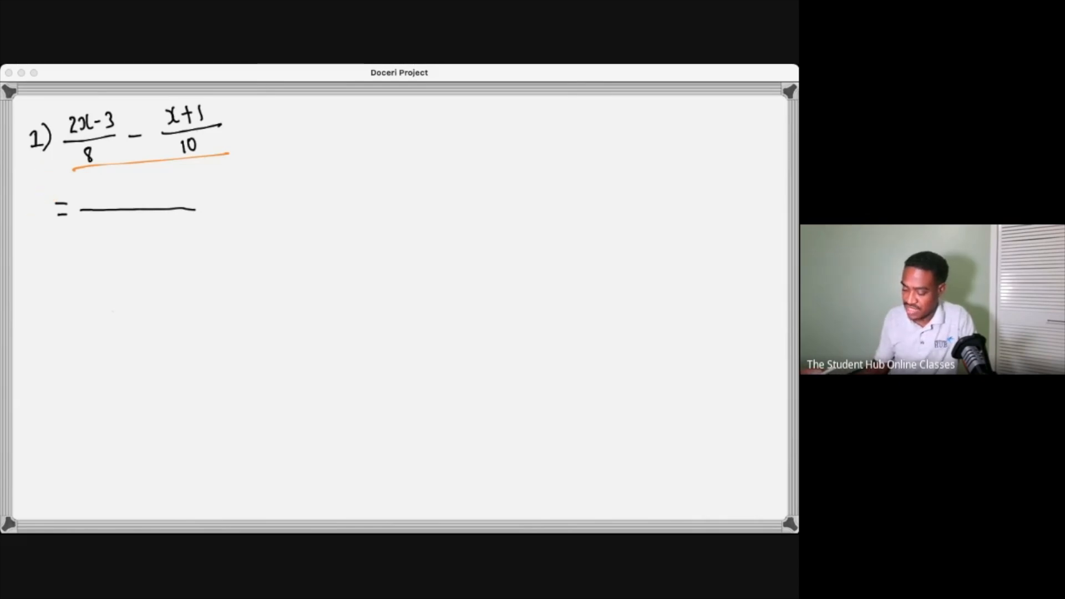
{"action": "type", "text": "40"}
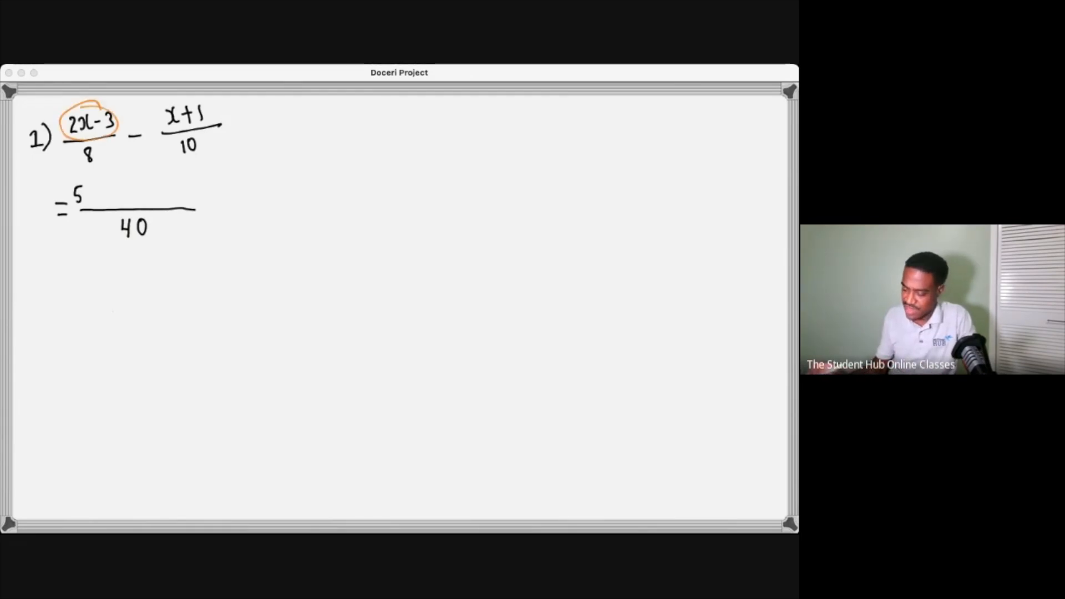
{"action": "type", "text": "(2x-3)"}
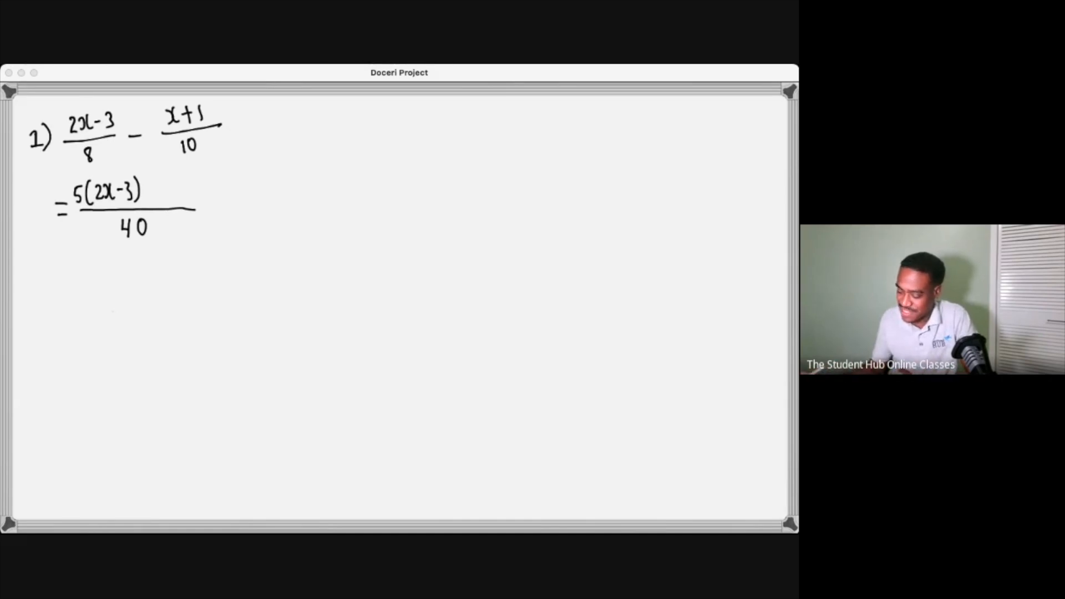
{"action": "type", "text": "-4(x-"}
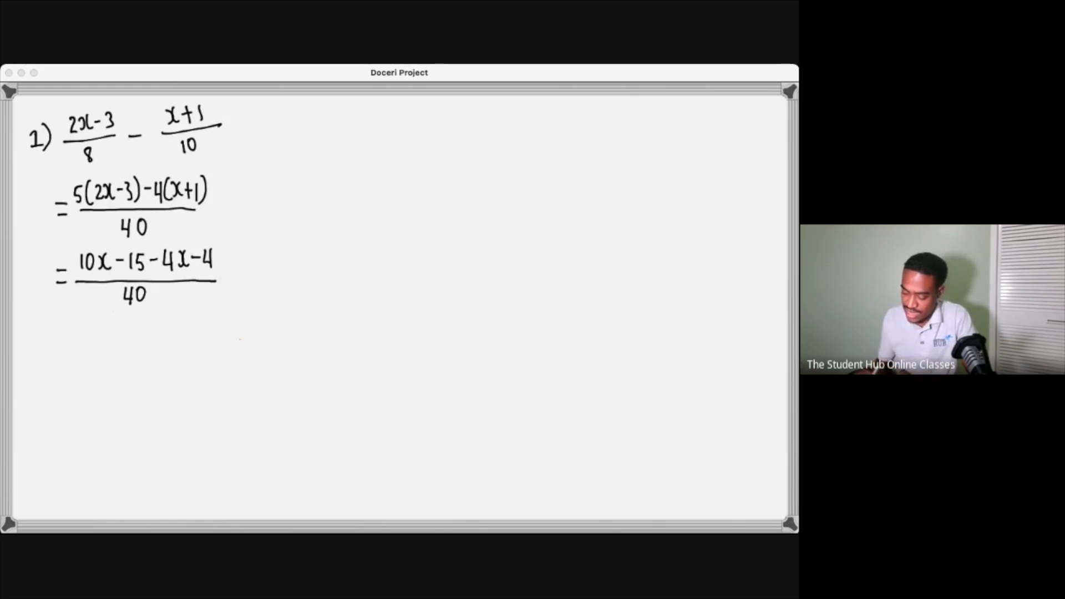
- Expand the numerator to 10x−15−4x−4 over 40
{"action": "left_click_drag", "start_coordinate": [74, 261], "coordinate": [176, 261]}
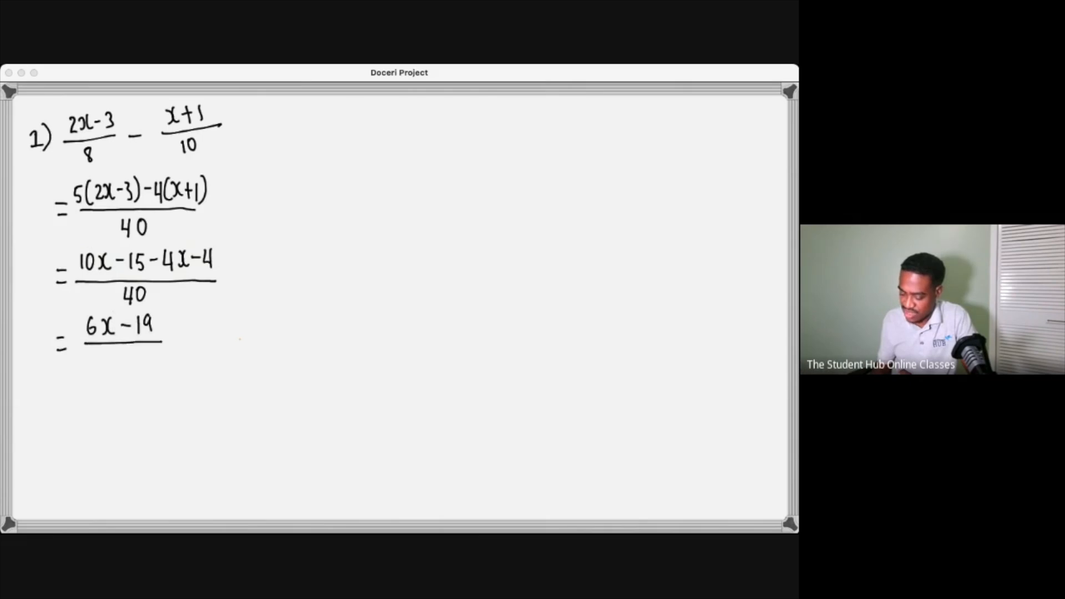
{"action": "type", "text": "40"}
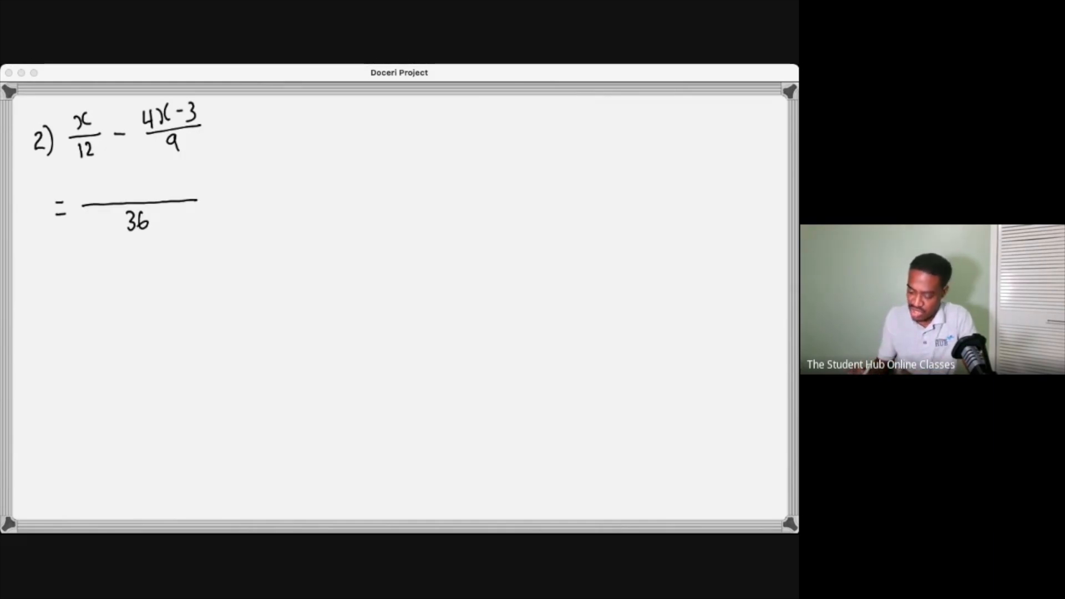
- Write 3(x)−4(4x−3) over 36, arcing the denominator 9 to 36
{"action": "type", "text": "3("}
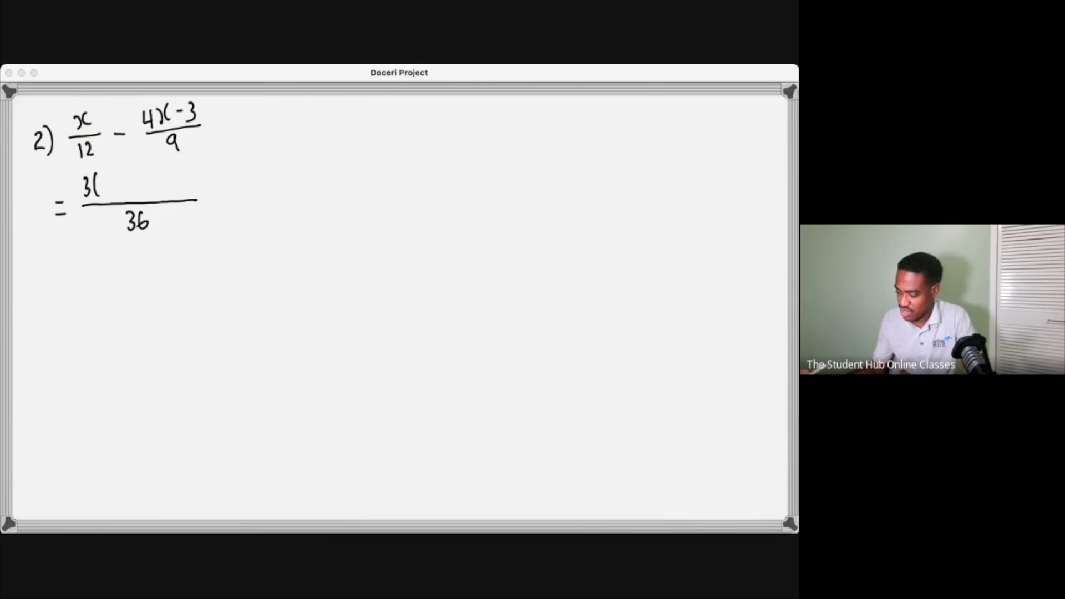
{"action": "type", "text": "x)"}
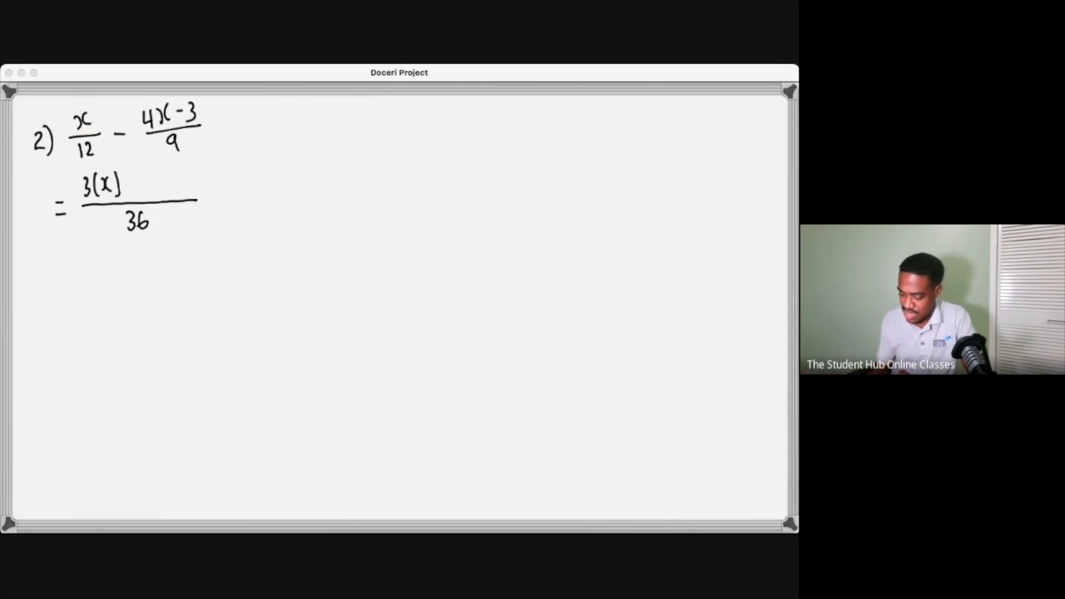
{"action": "left_click_drag", "start_coordinate": [204, 147], "coordinate": [163, 231]}
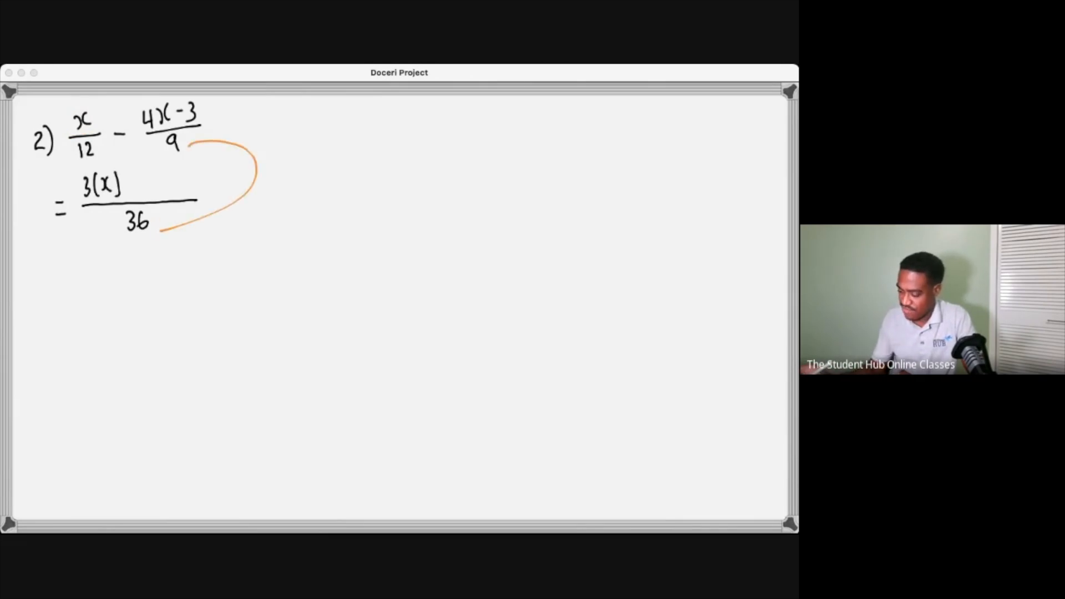
{"action": "type", "text": "-L"}
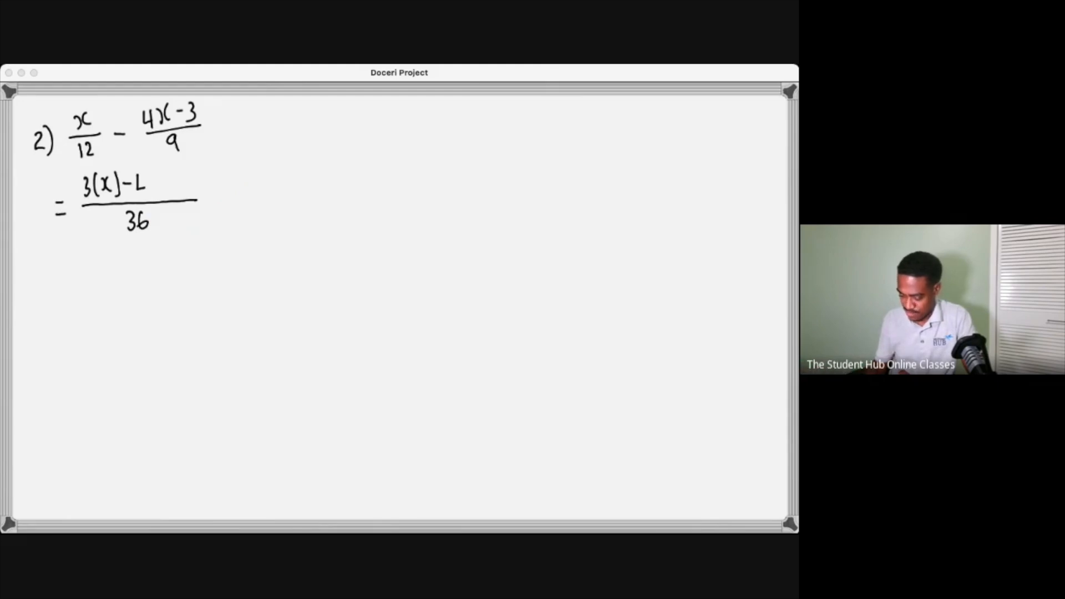
{"action": "left_click_drag", "start_coordinate": [143, 186], "coordinate": [193, 186]}
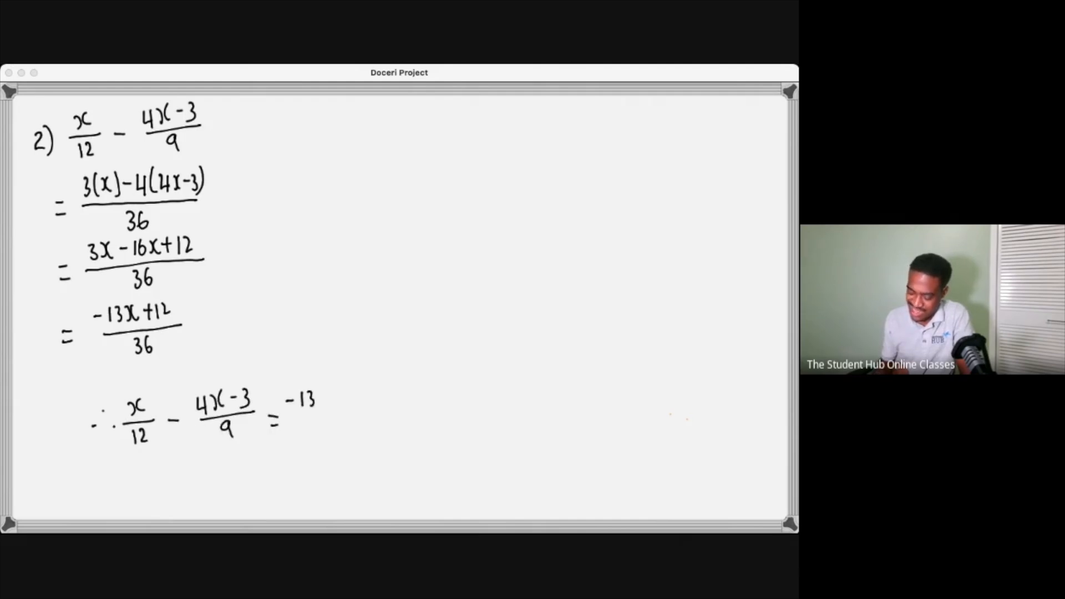
- Write the final answer (−13x+12)/36, bracket the working in orange, then undo the bracket
{"action": "type", "text": "-13X+12"}
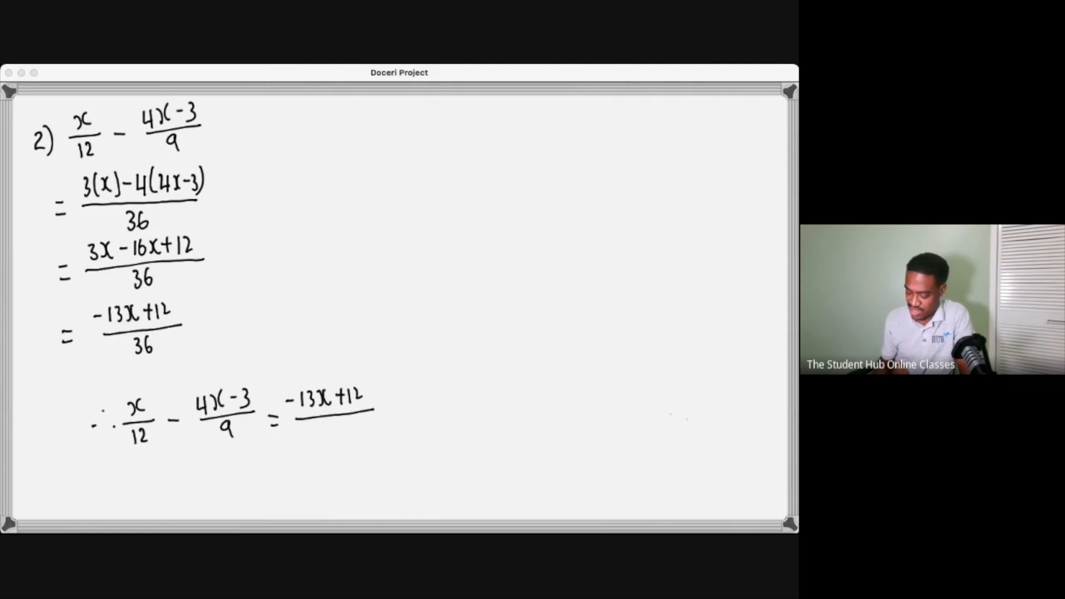
{"action": "type", "text": "36"}
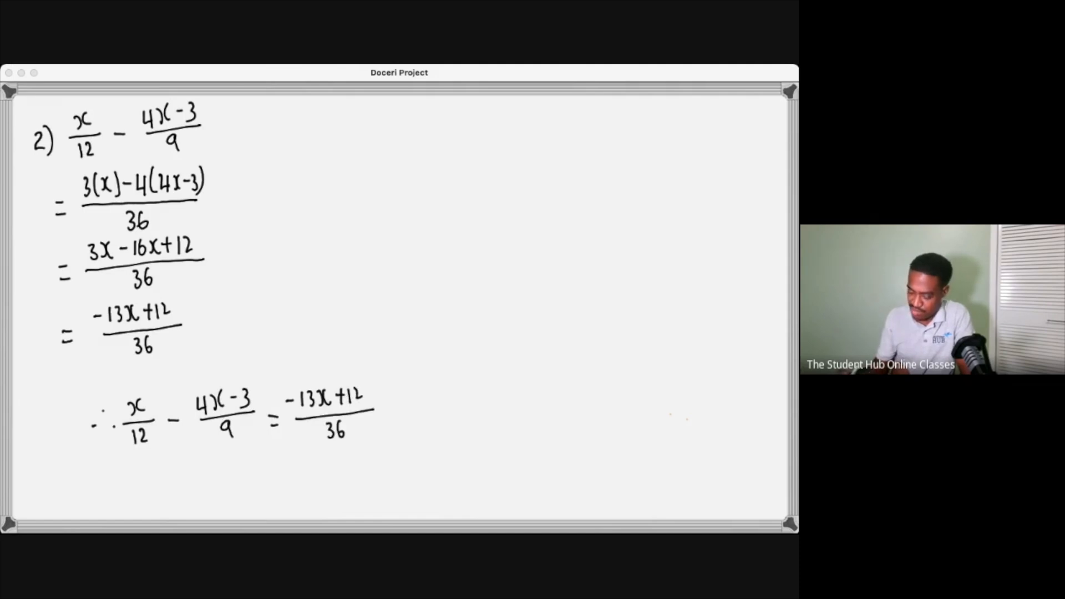
{"action": "left_click_drag", "start_coordinate": [238, 122], "coordinate": [237, 333]}
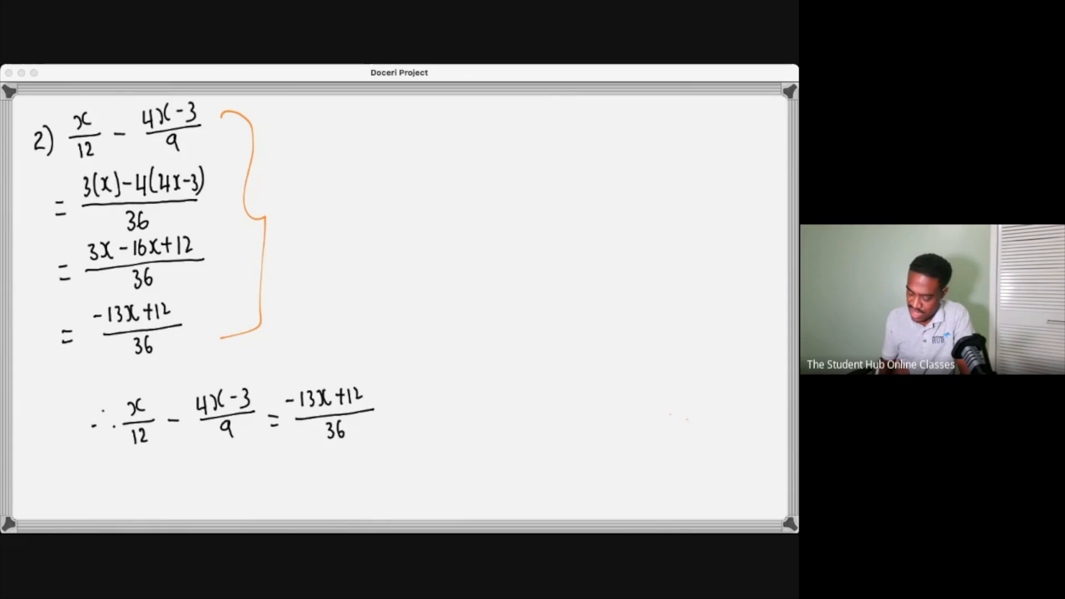
{"action": "left_click", "coordinate": [240, 224]}
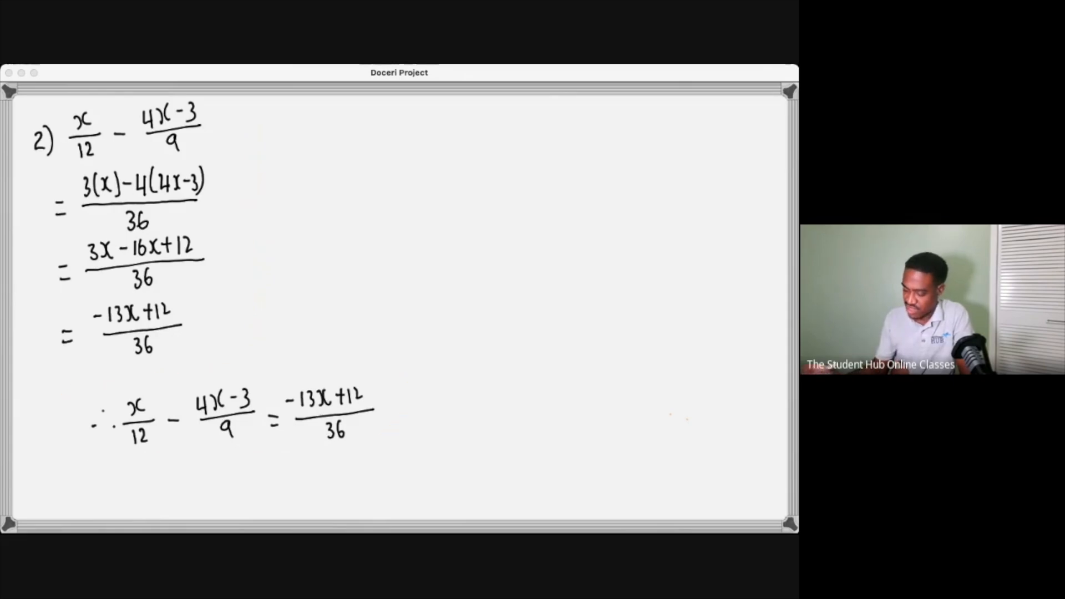